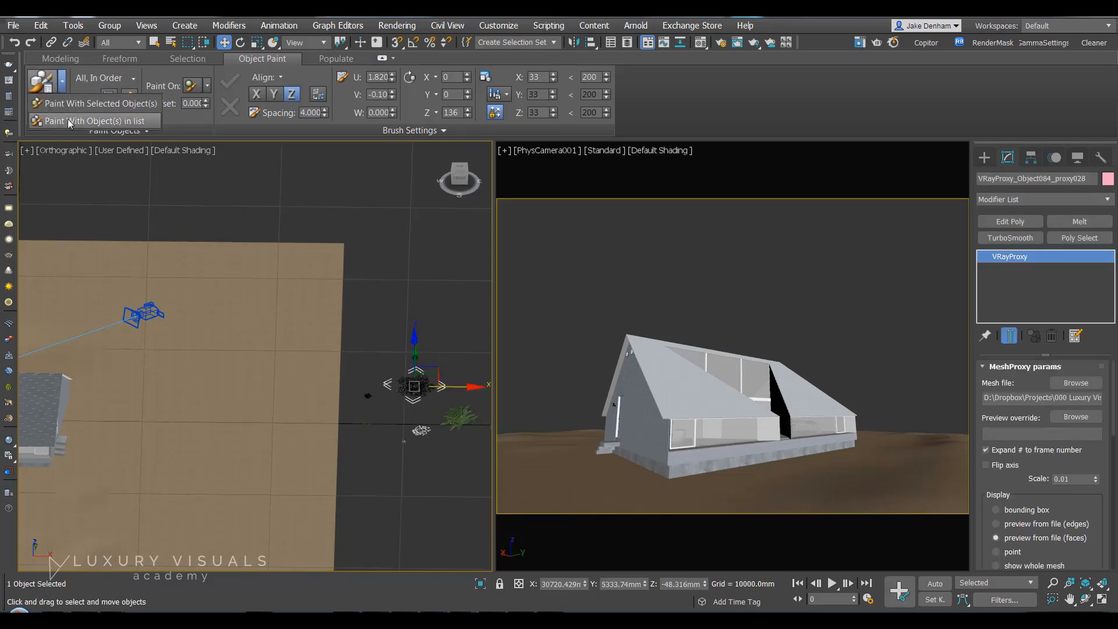
Set the object painter to paint with the grass VRayProxy from a list, then paint onto Plane002.
click(93, 120)
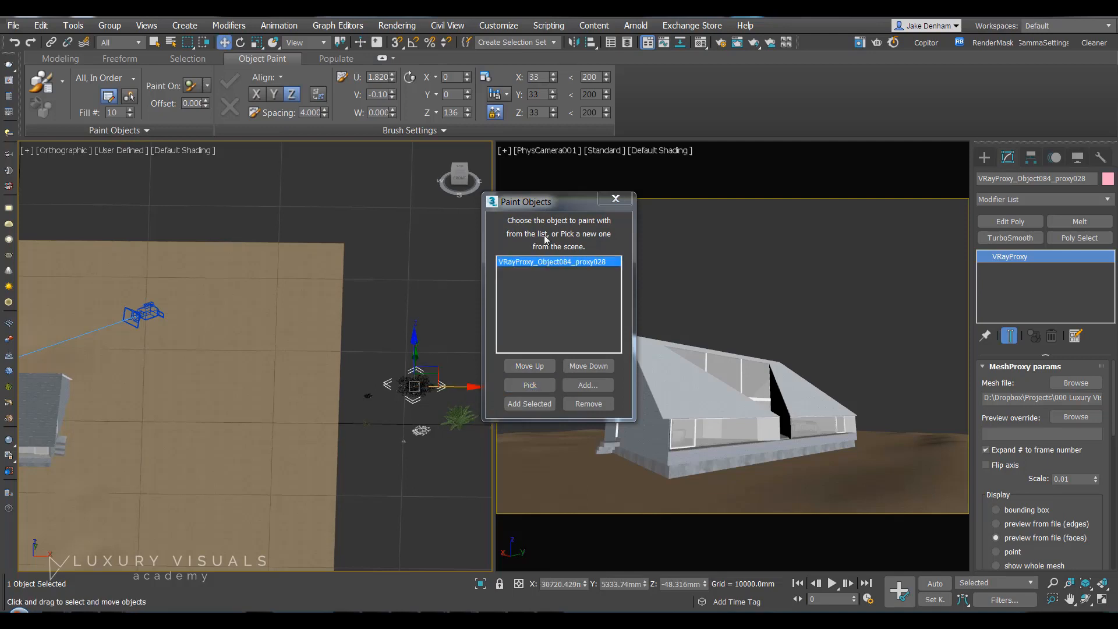
click(615, 198)
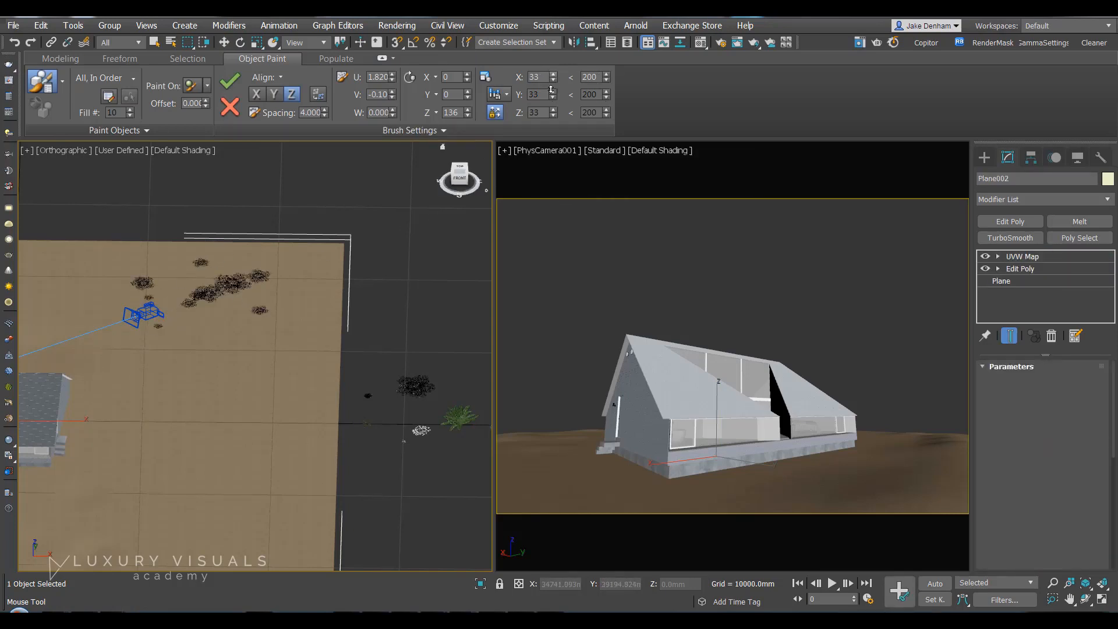
Paint more grass clumps at larger scale, including a dense strip along the house edge.
click(1021, 257)
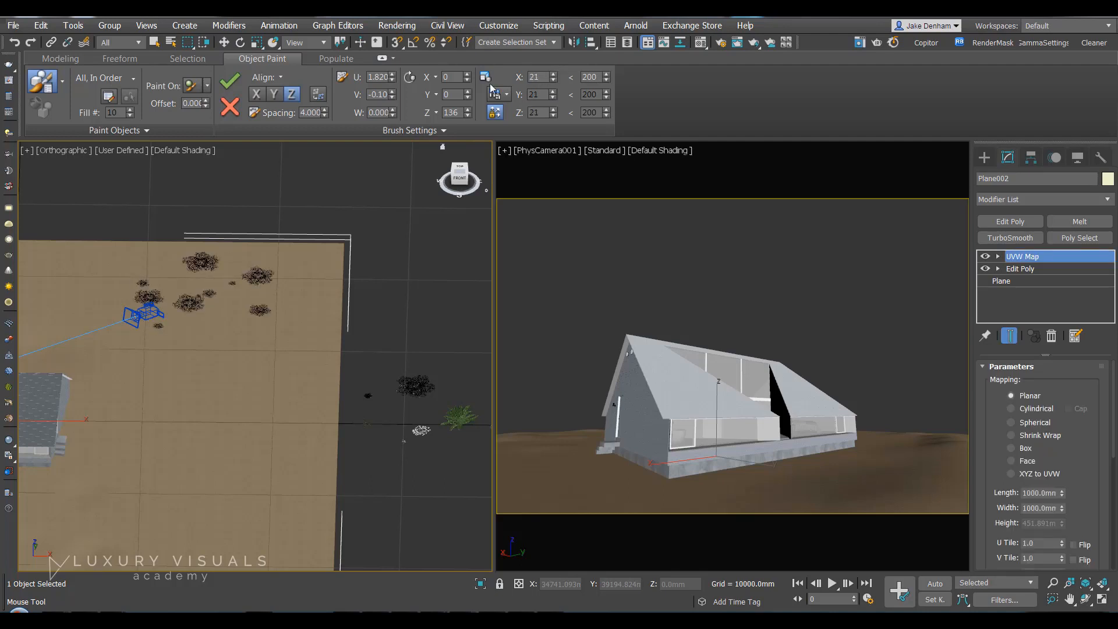
mouse_move(554, 77)
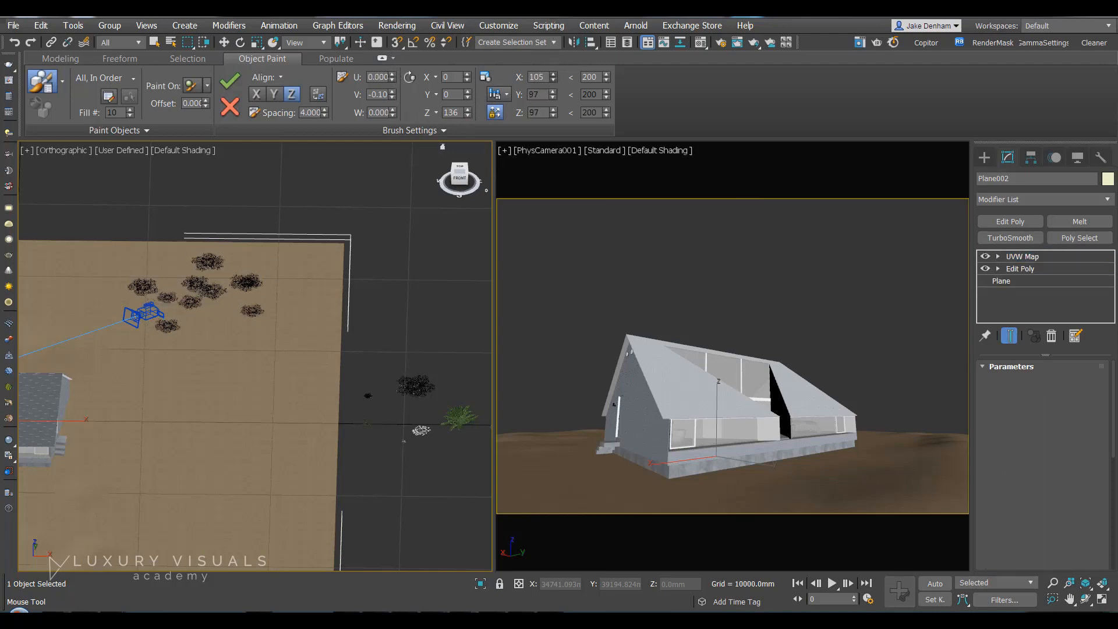
click(1023, 257)
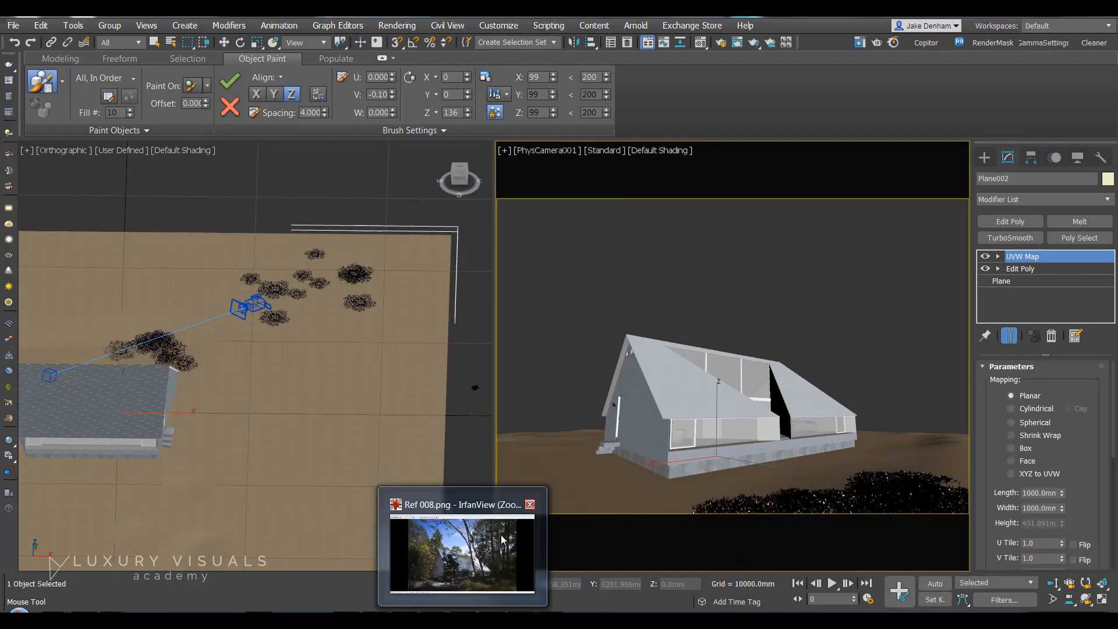
Check the forest reference photo Ref 008.png in IrfanView and put it away.
click(530, 504)
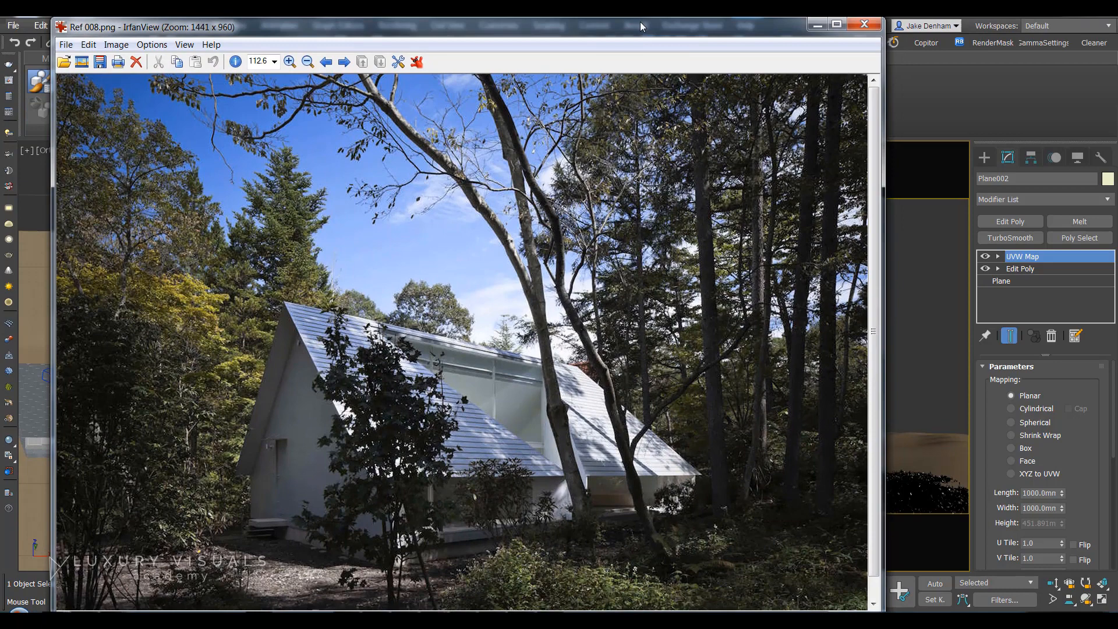
click(864, 23)
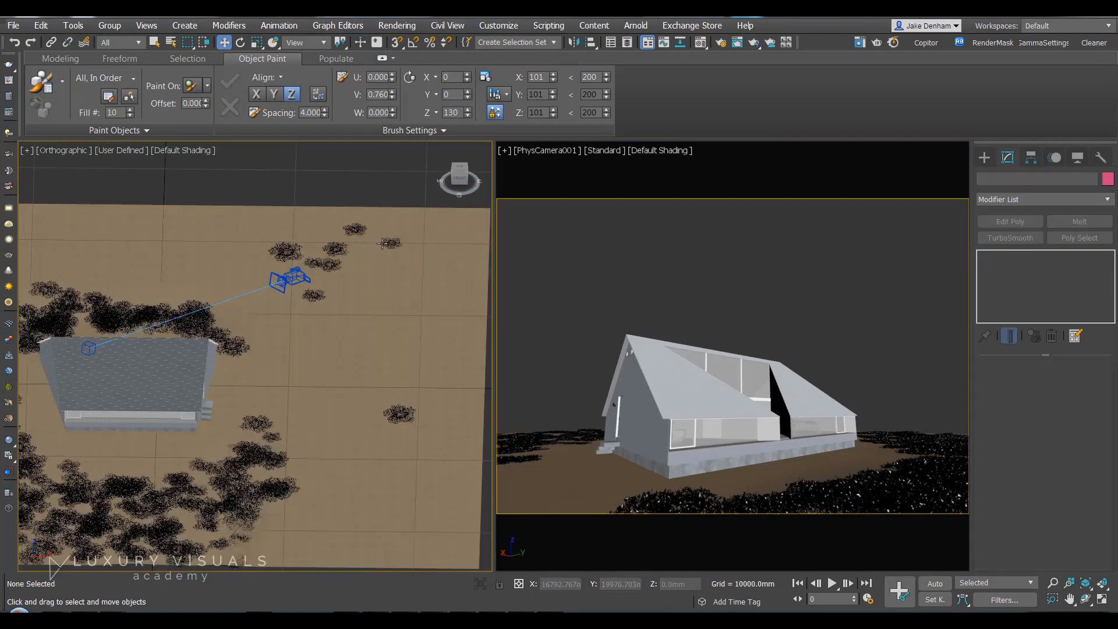
Clear the selection and bring up the Paint Objects choices in the Object Paint ribbon.
click(354, 228)
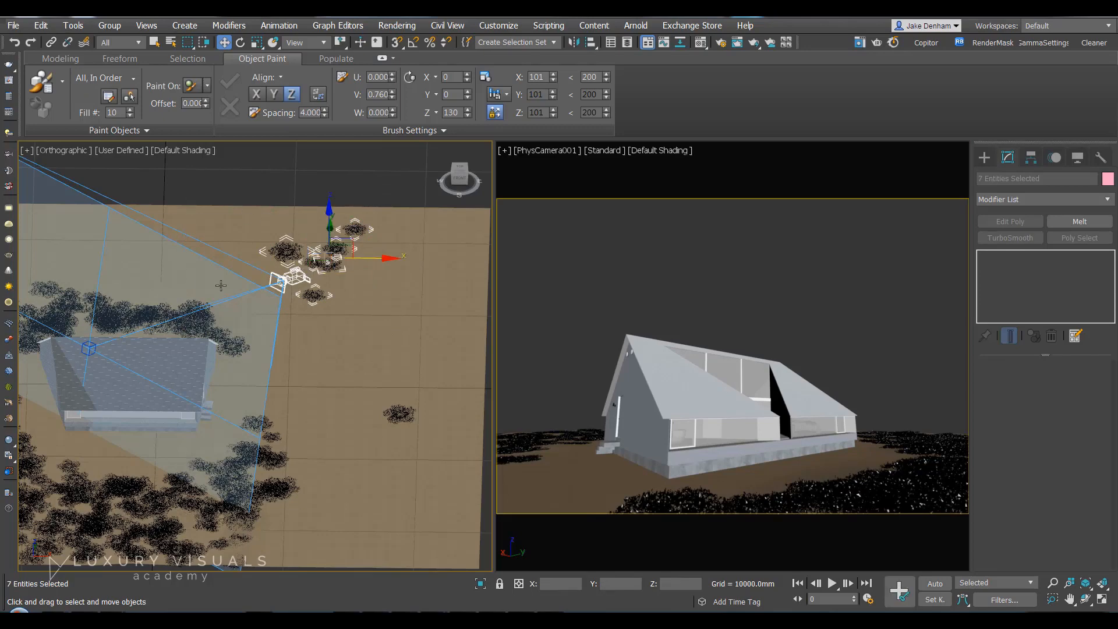
click(296, 377)
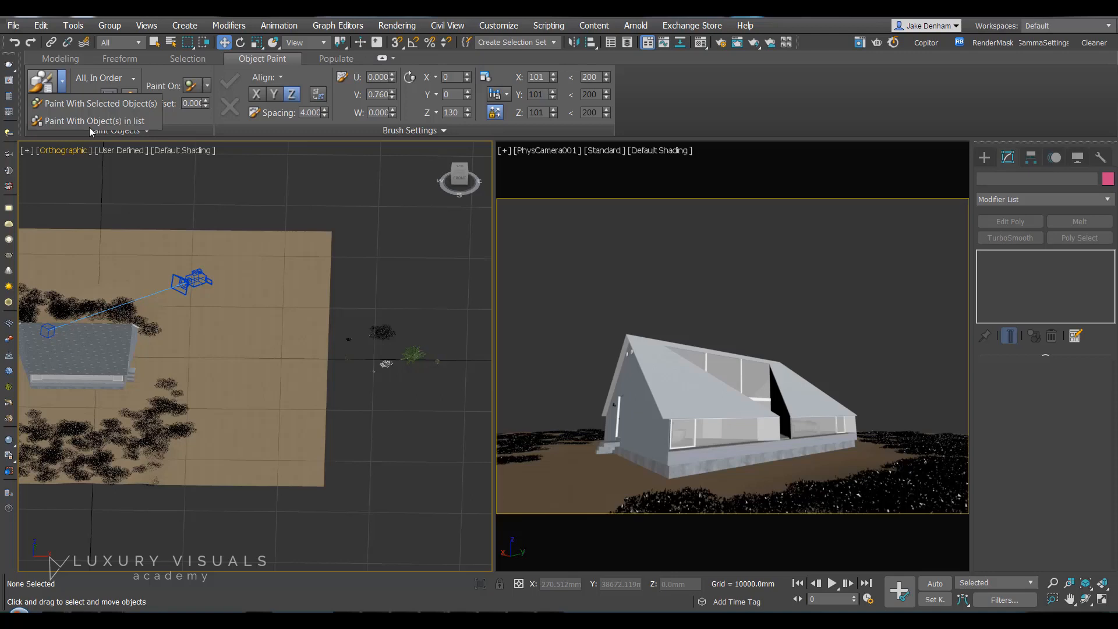
Add the nine fern, bush and plant VRayProxies to the paint list and select Plane002 to paint on.
click(94, 120)
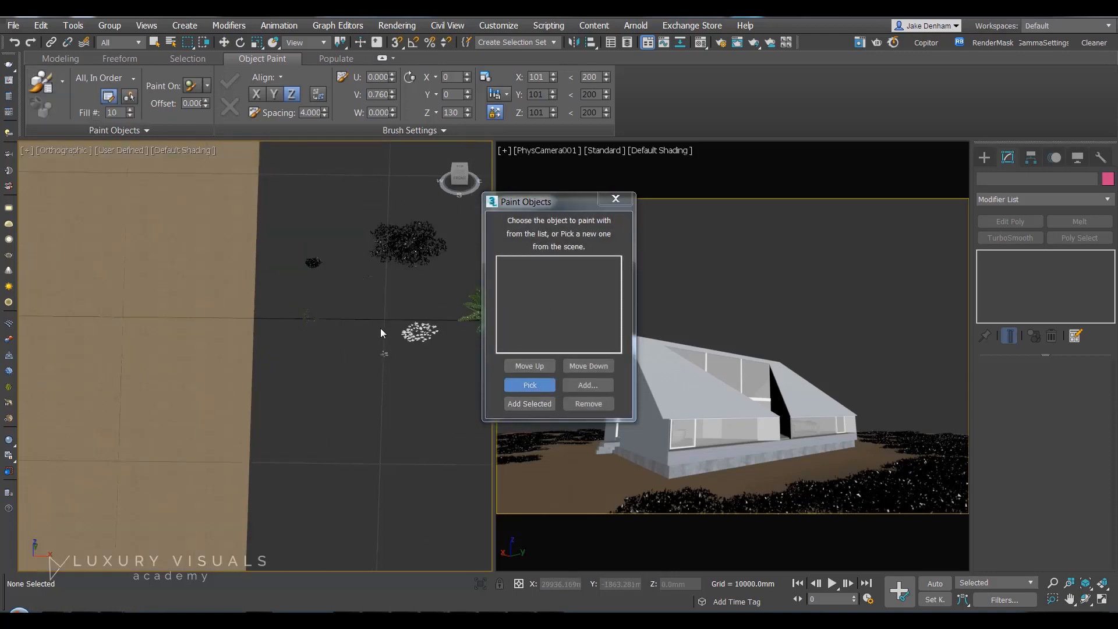
click(530, 386)
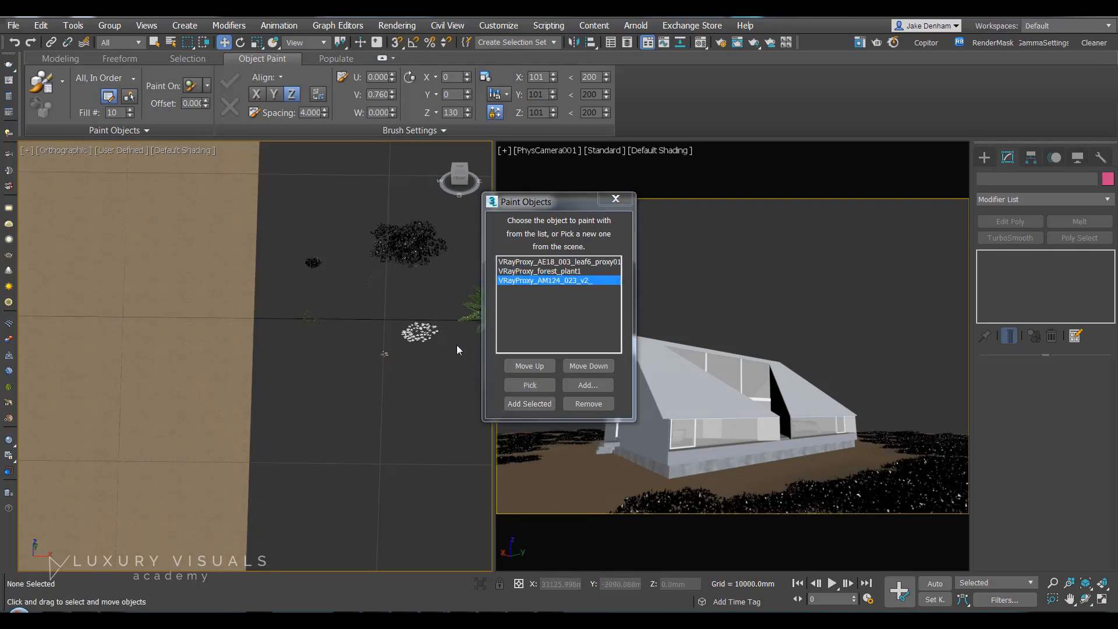
click(529, 386)
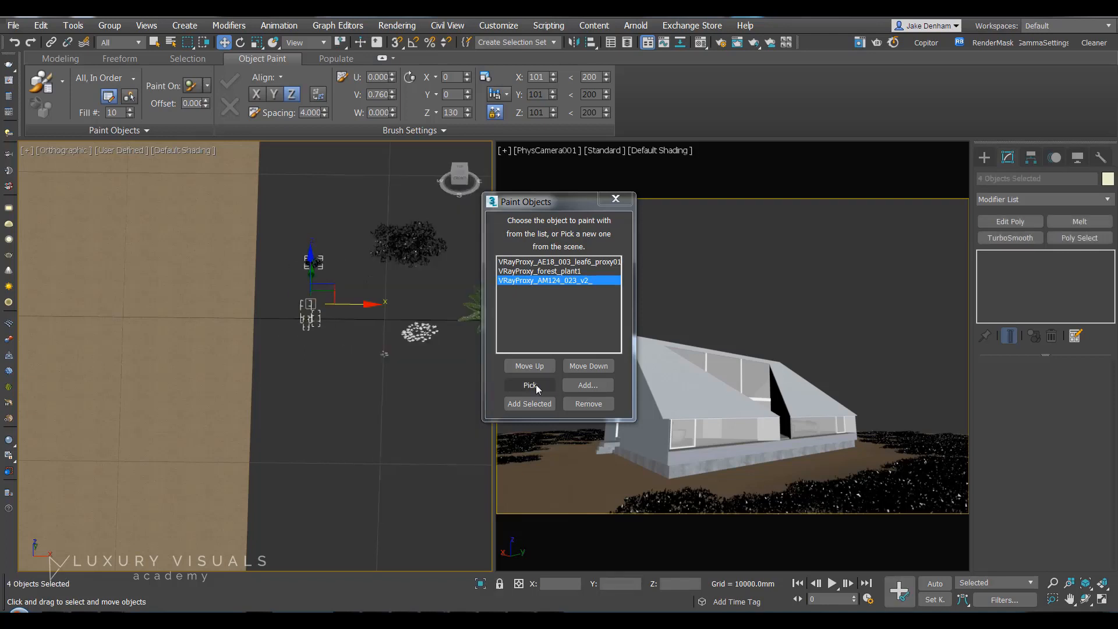
click(528, 385)
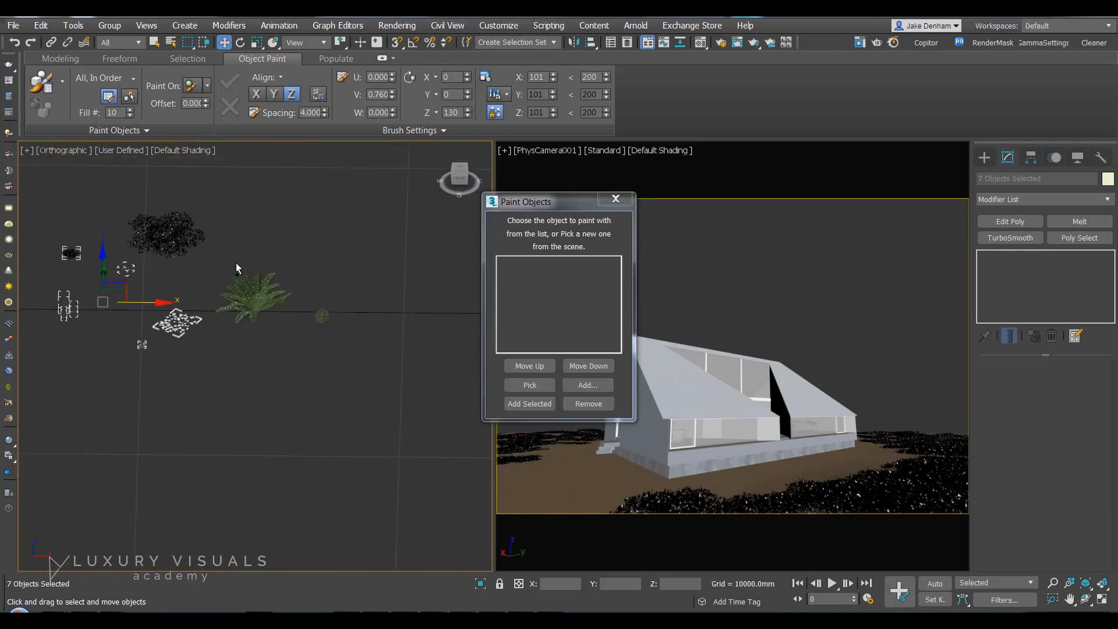
click(529, 404)
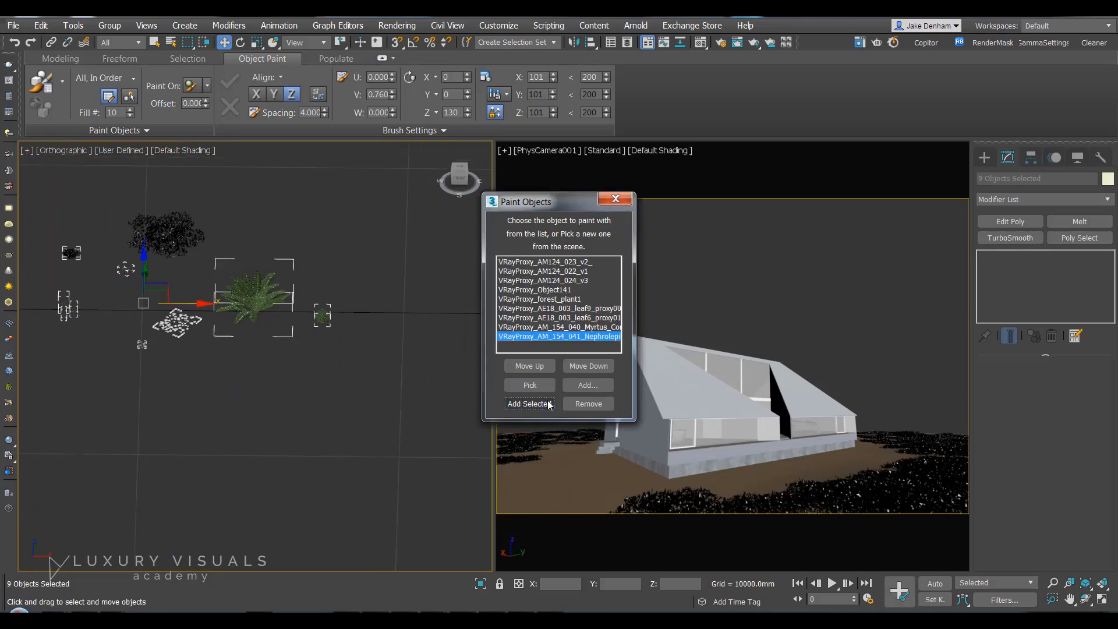
click(615, 198)
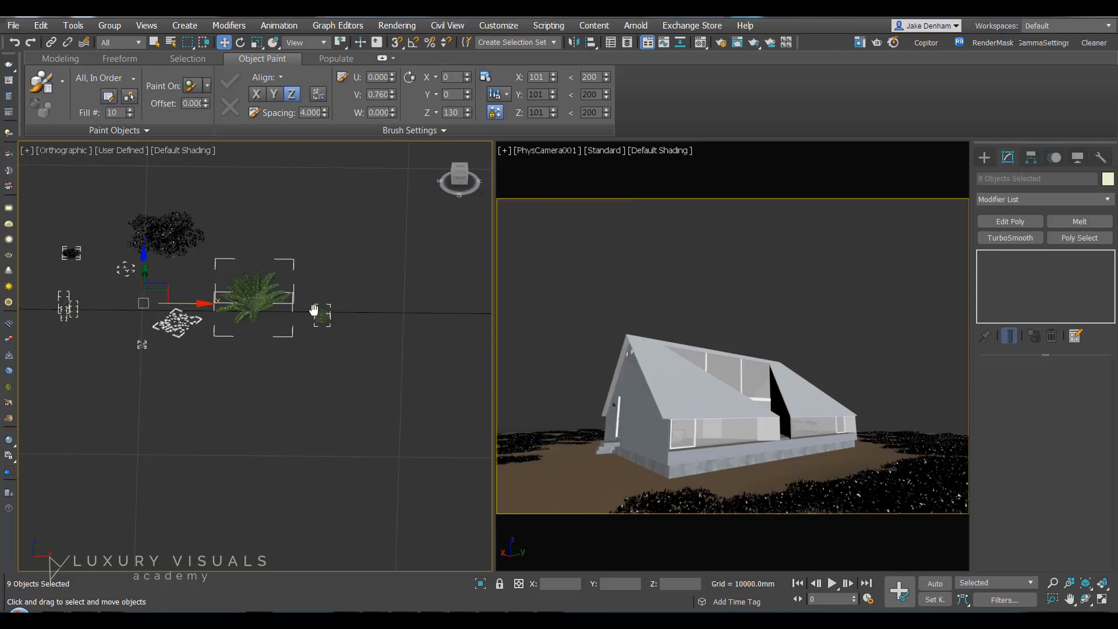
click(206, 85)
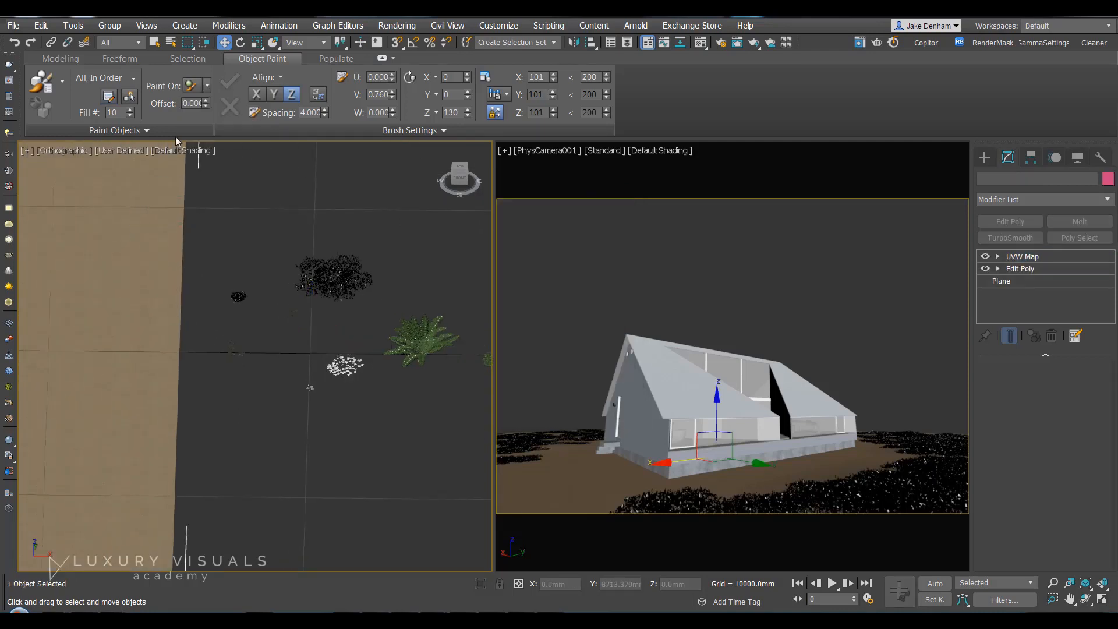
Paint on Selected Objects with order All, Randomly, scattering mixed plants around the house.
click(193, 85)
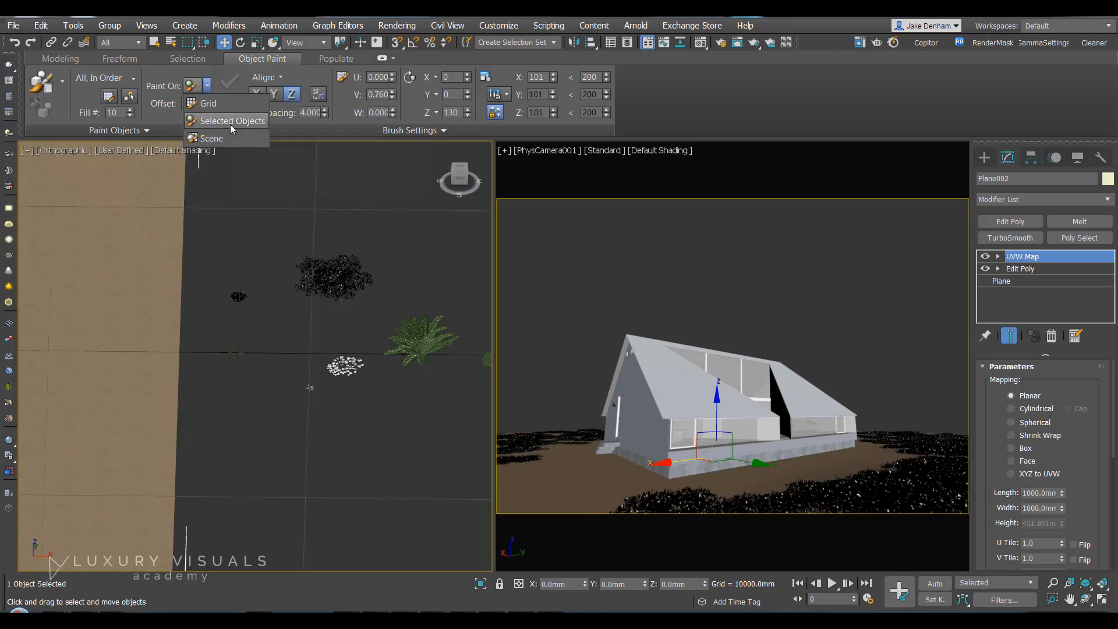
click(234, 120)
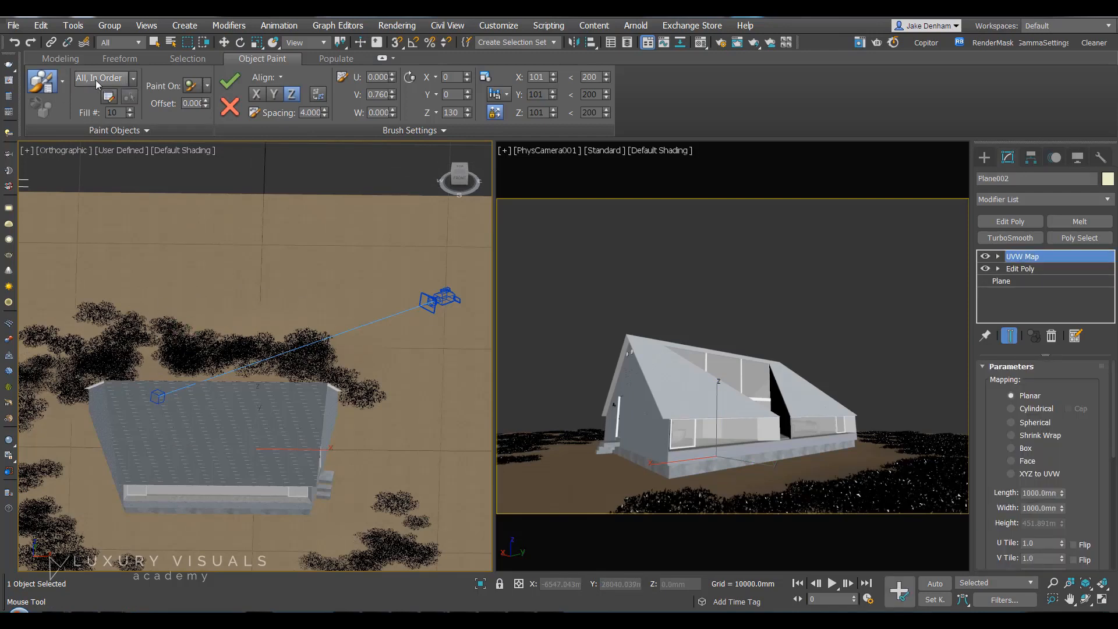
click(131, 78)
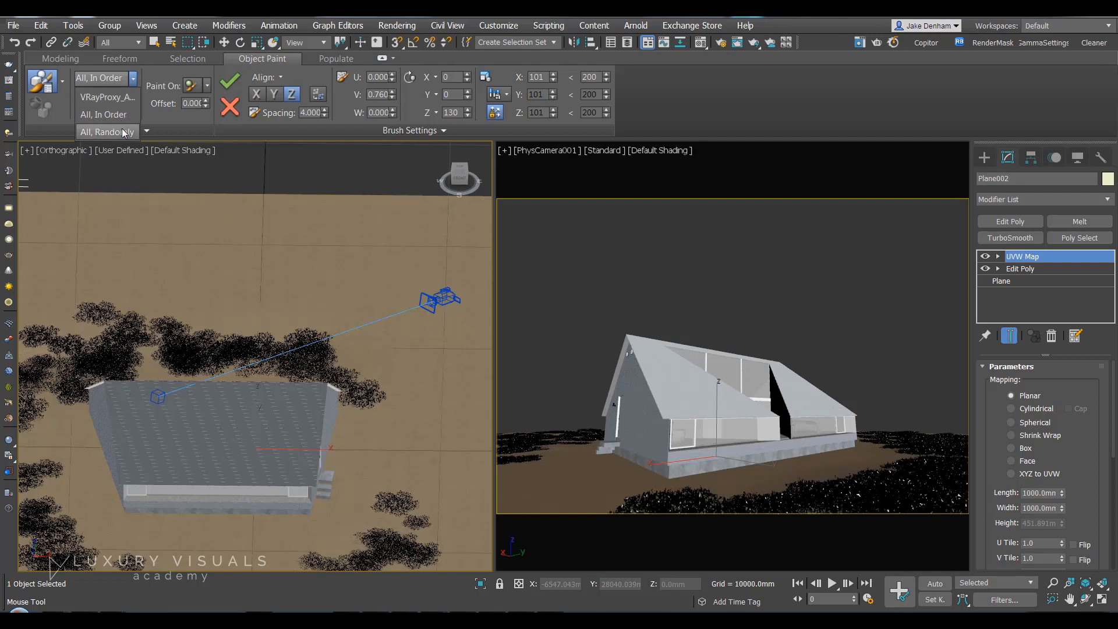
click(107, 132)
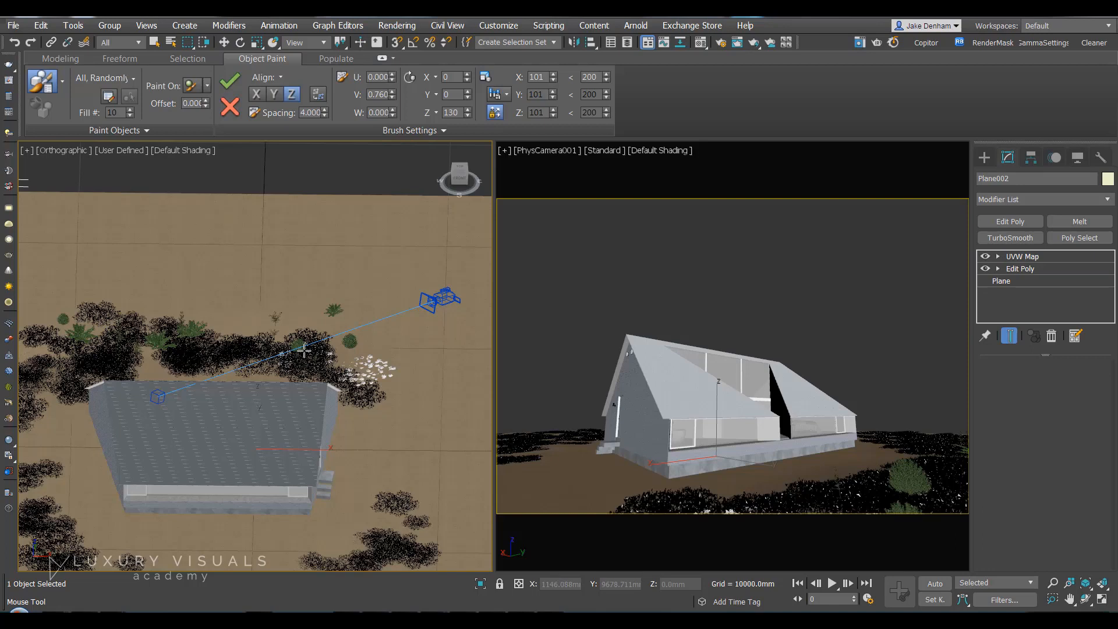
click(1022, 256)
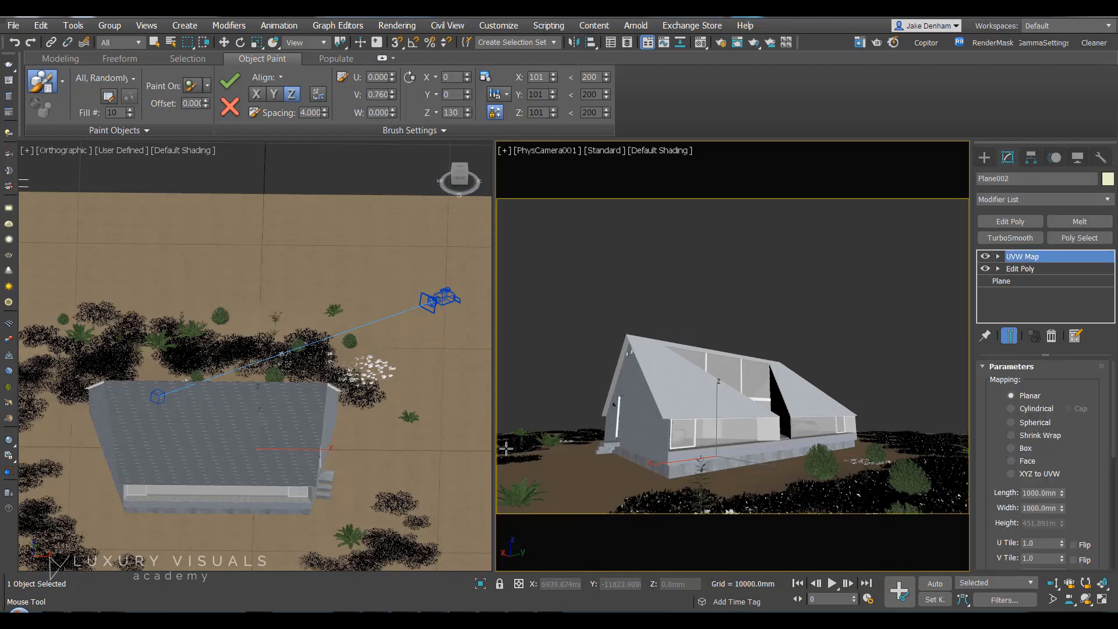
mouse_move(941, 450)
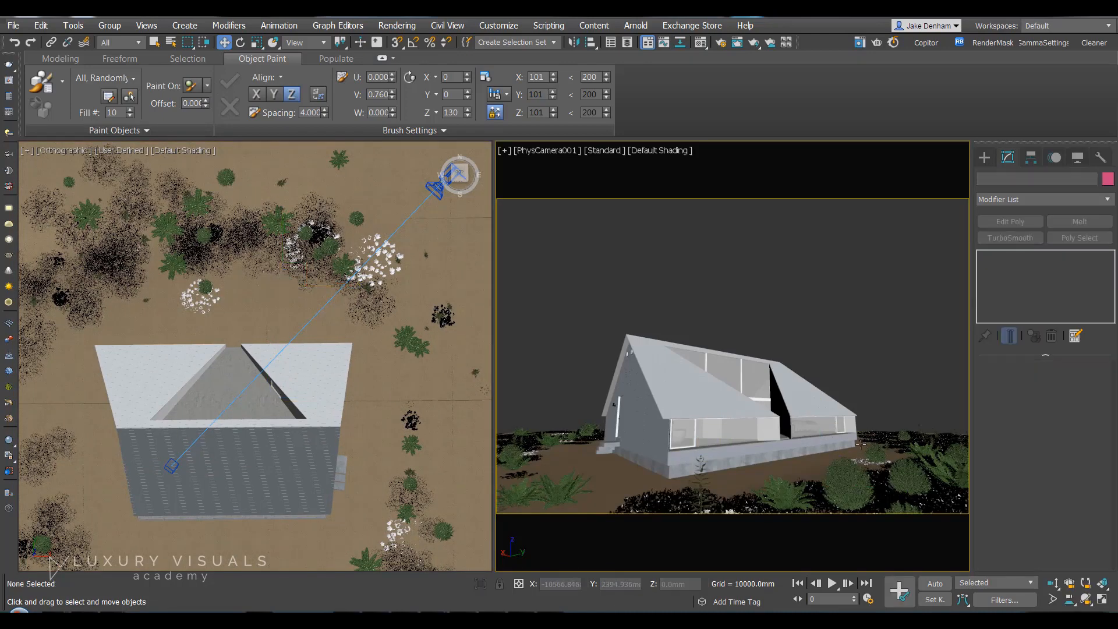
mouse_move(837, 346)
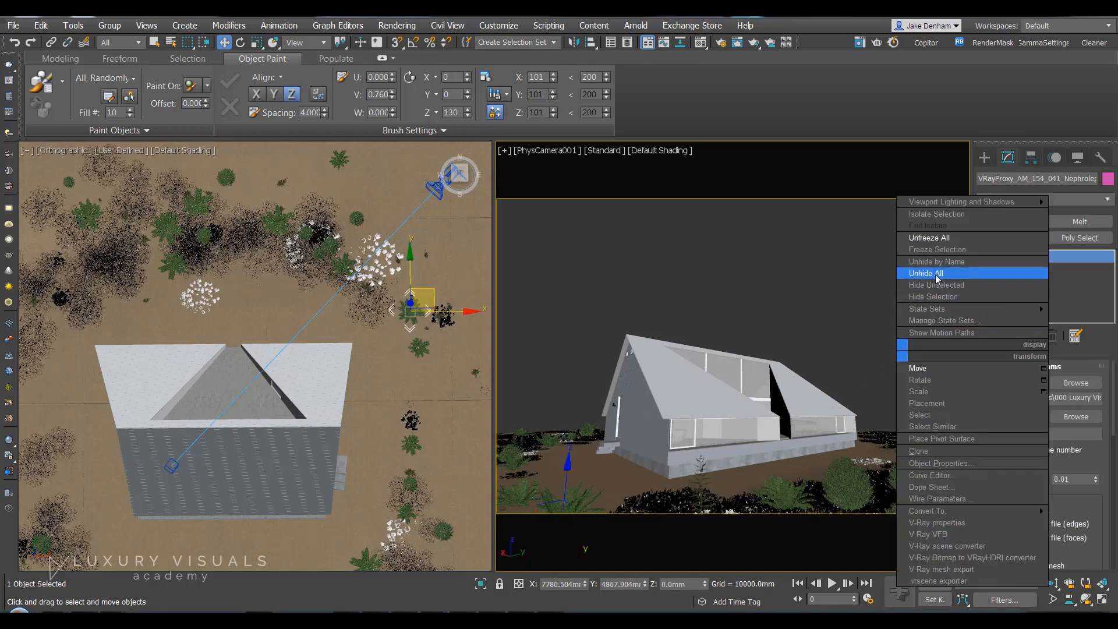
Unhide All from the quad menu so the hidden trees surround the house again.
click(926, 272)
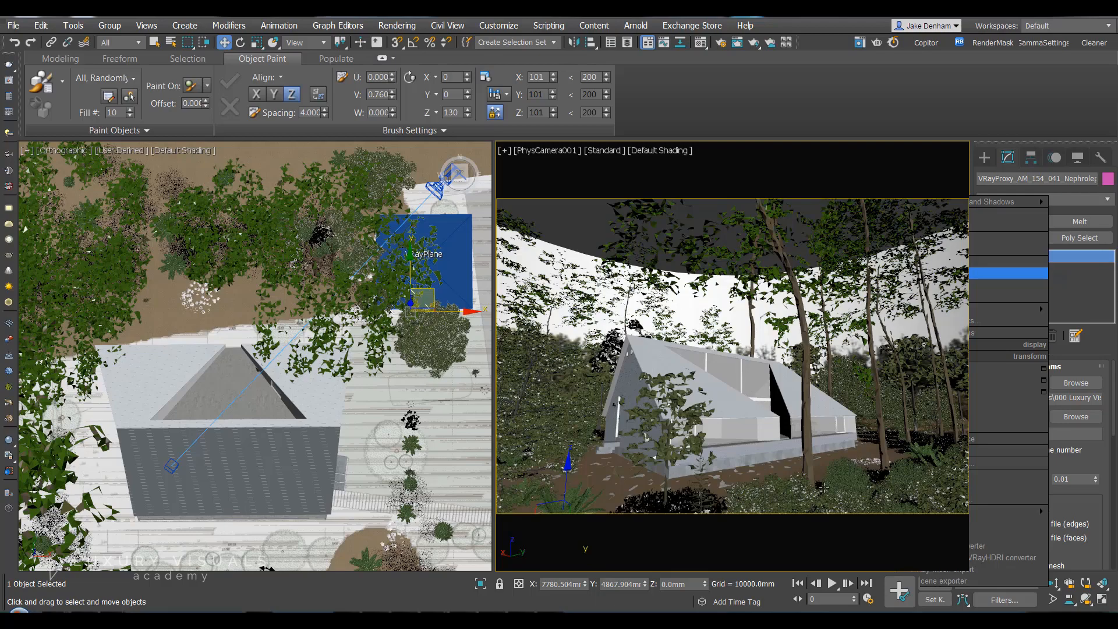